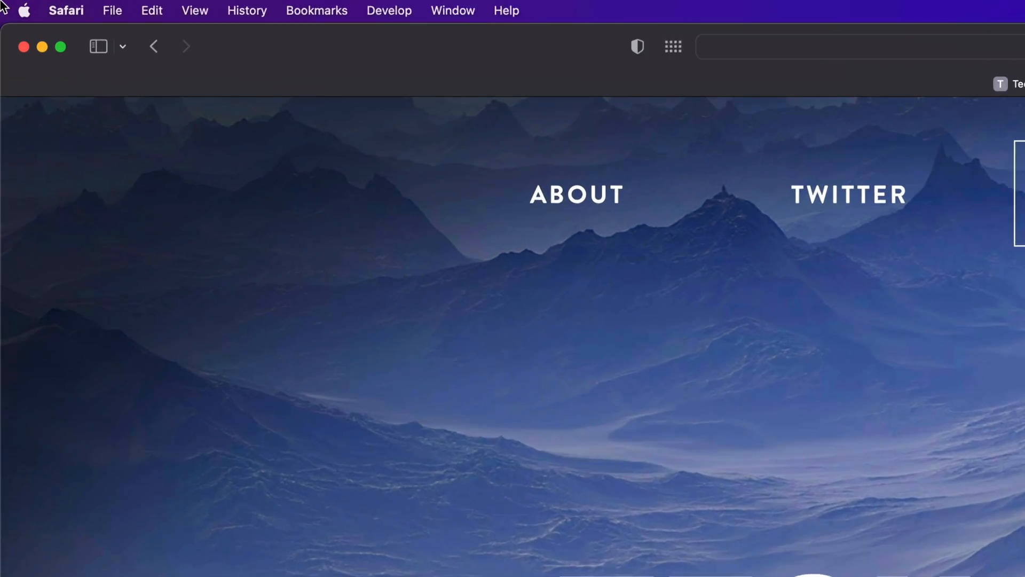
# Reveal the Apple menu listing App Store with 7 updates waiting
pyautogui.click(24, 11)
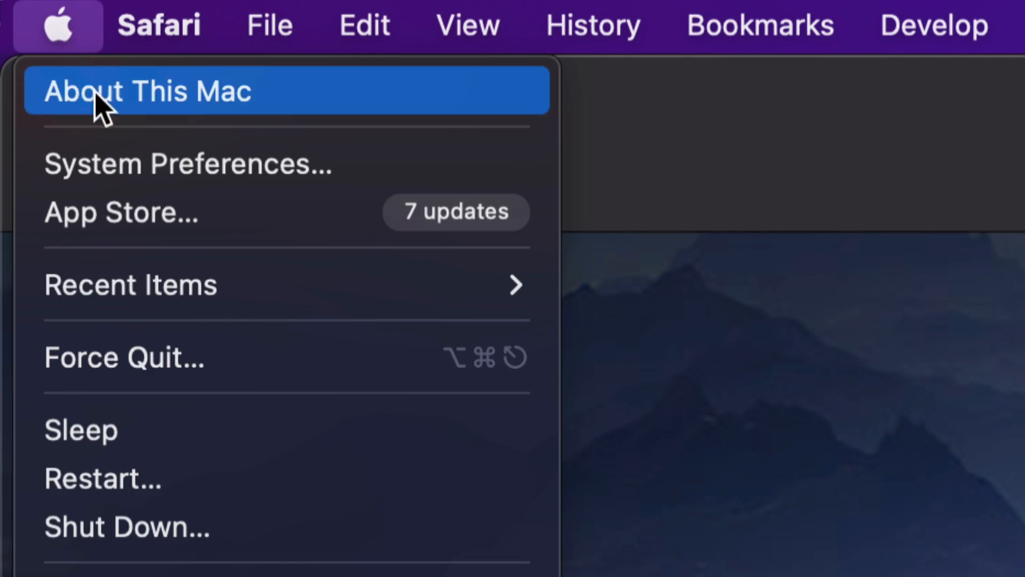
pyautogui.moveTo(163, 212)
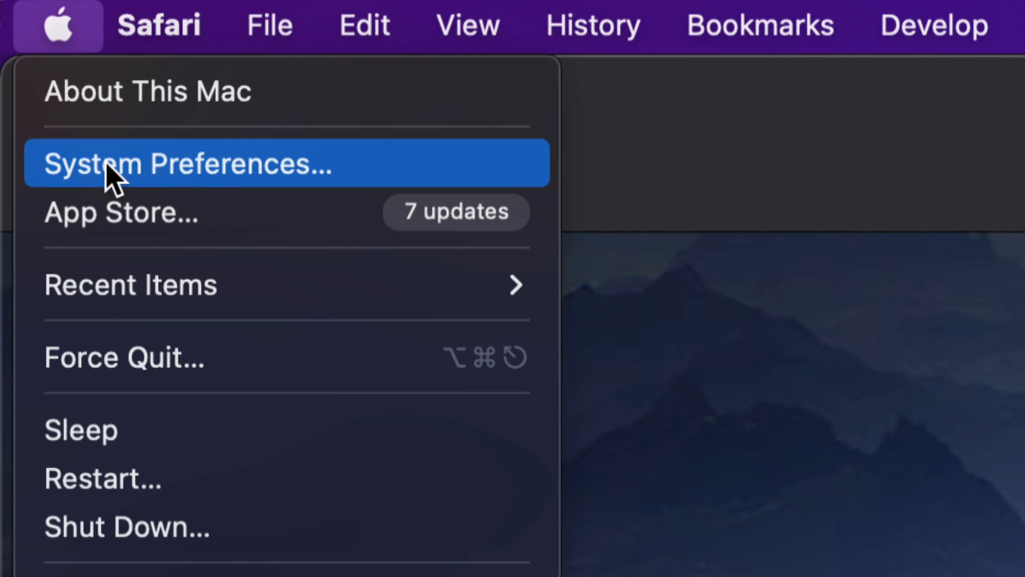
pyautogui.moveTo(235, 232)
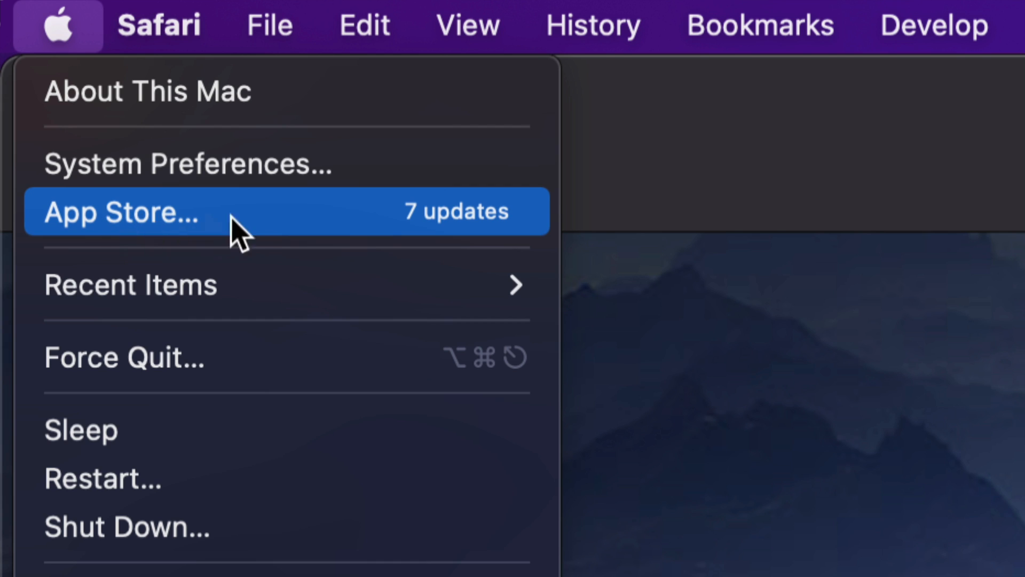
pyautogui.moveTo(307, 232)
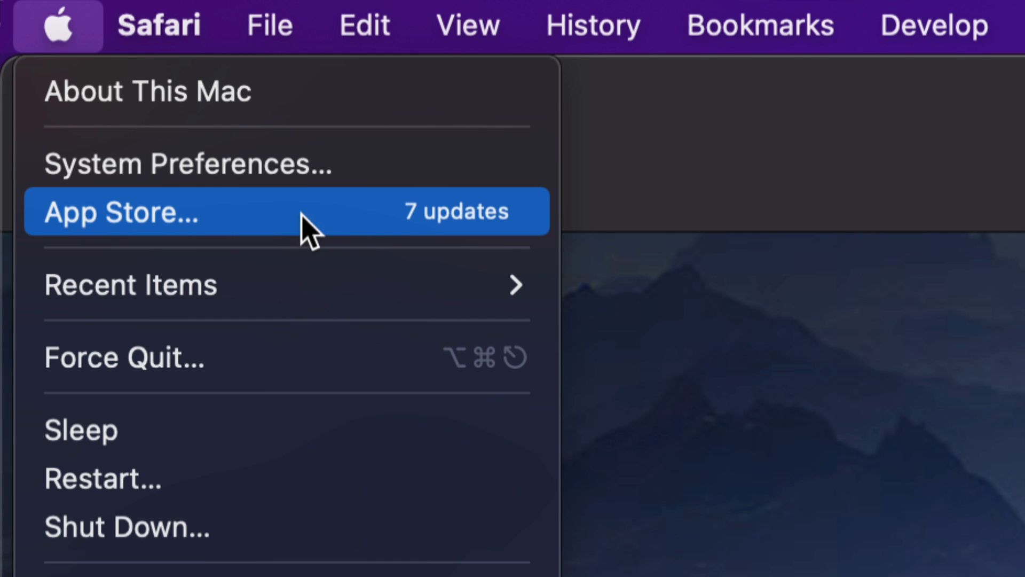
# Launch the App Store from the Apple menu, landing on the Updates page
pyautogui.click(121, 212)
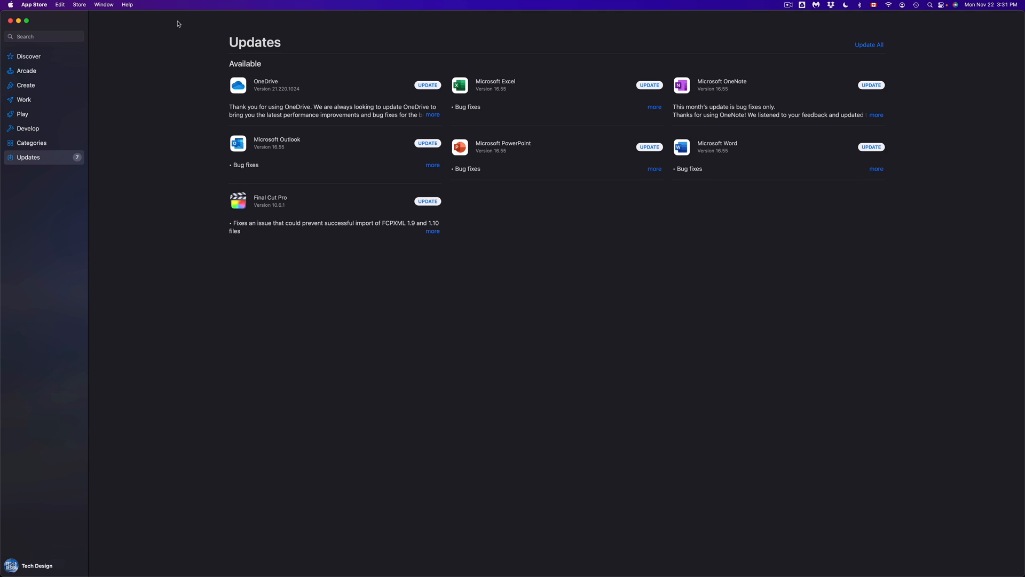
pyautogui.moveTo(315, 211)
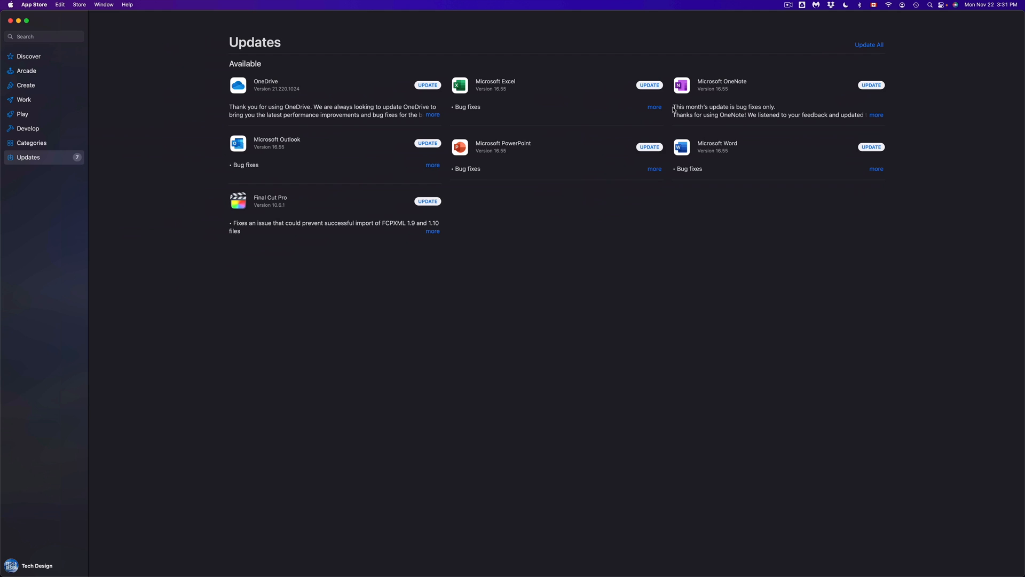
pyautogui.moveTo(535, 140)
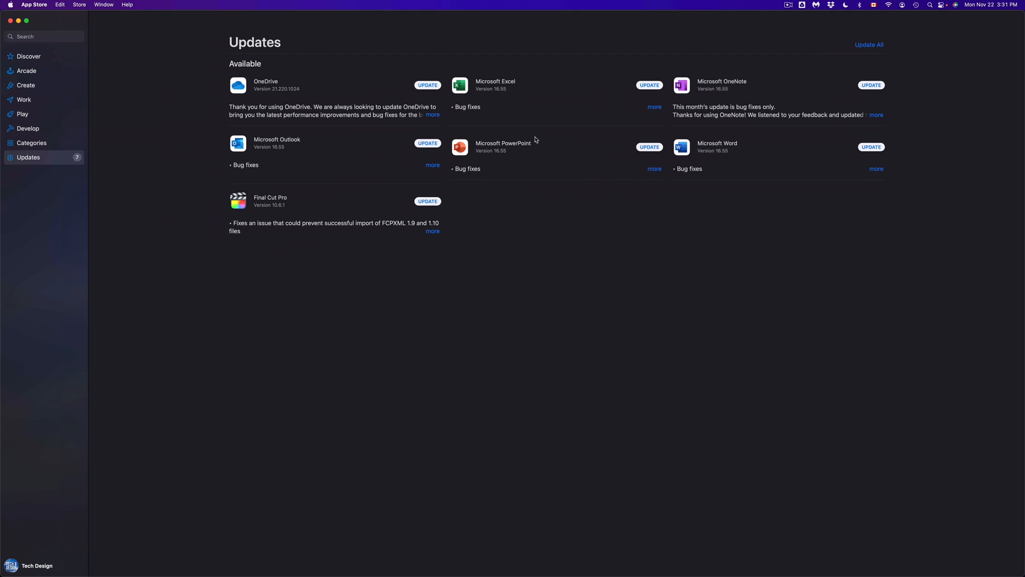
pyautogui.moveTo(886, 22)
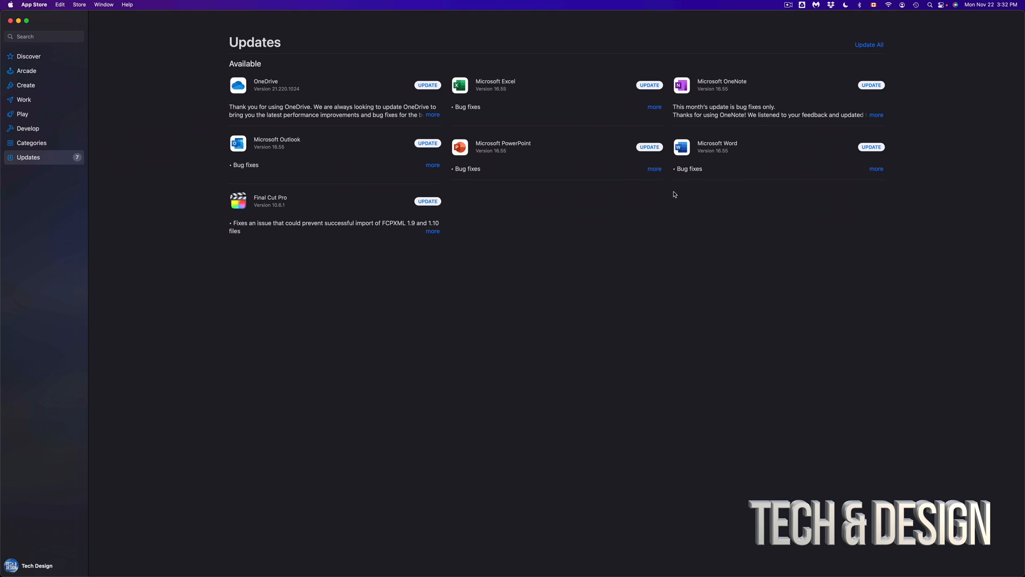
pyautogui.moveTo(294, 122)
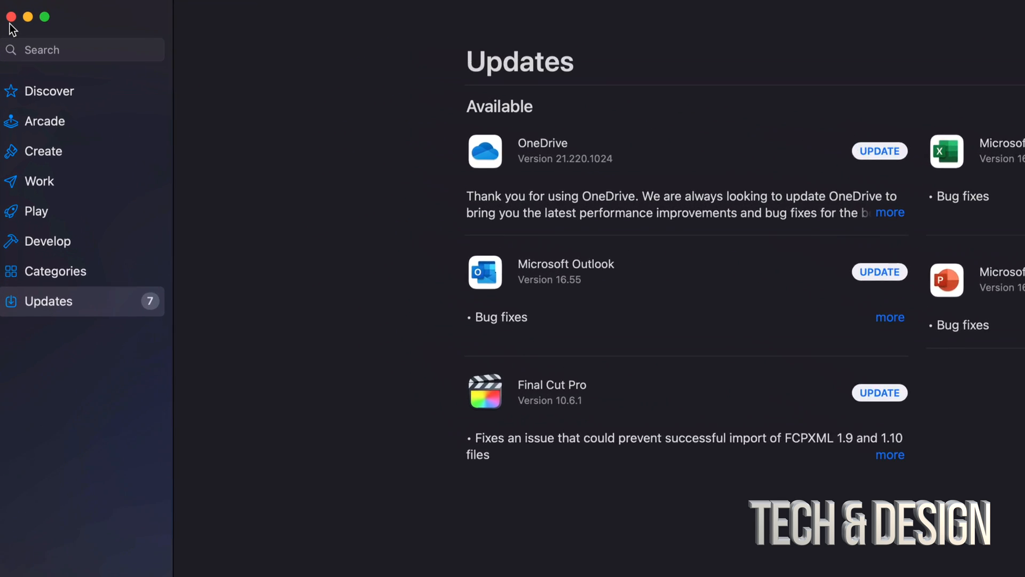
# Search the store for 'final cut pro', then return to the Updates list
pyautogui.click(83, 50)
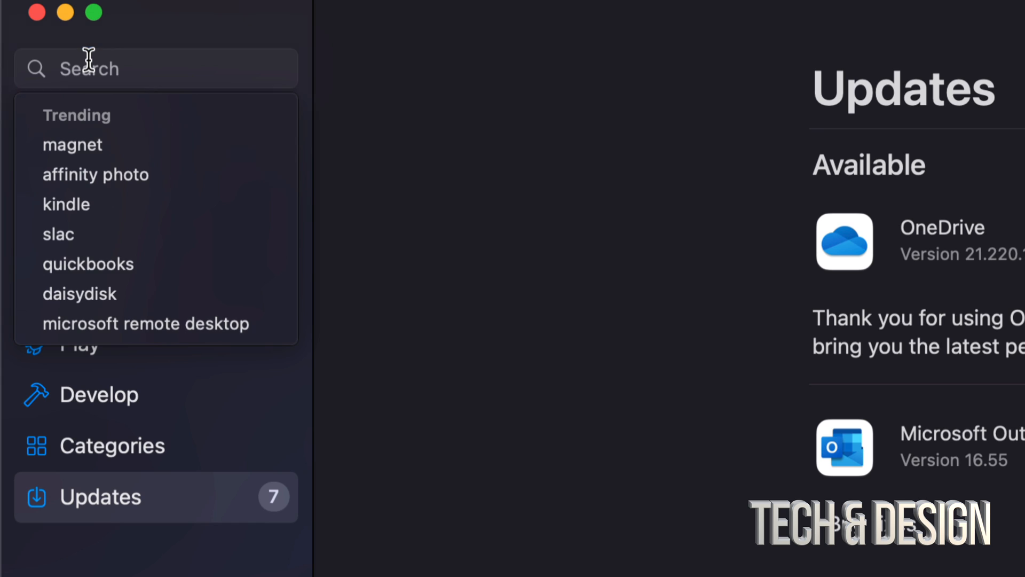
pyautogui.write('final cut pro')
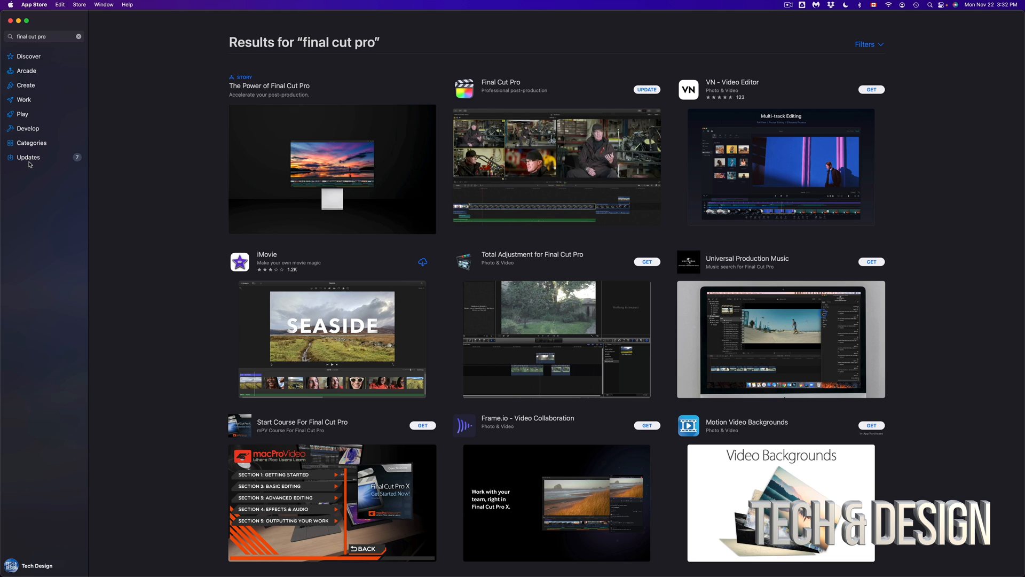
pyautogui.click(27, 156)
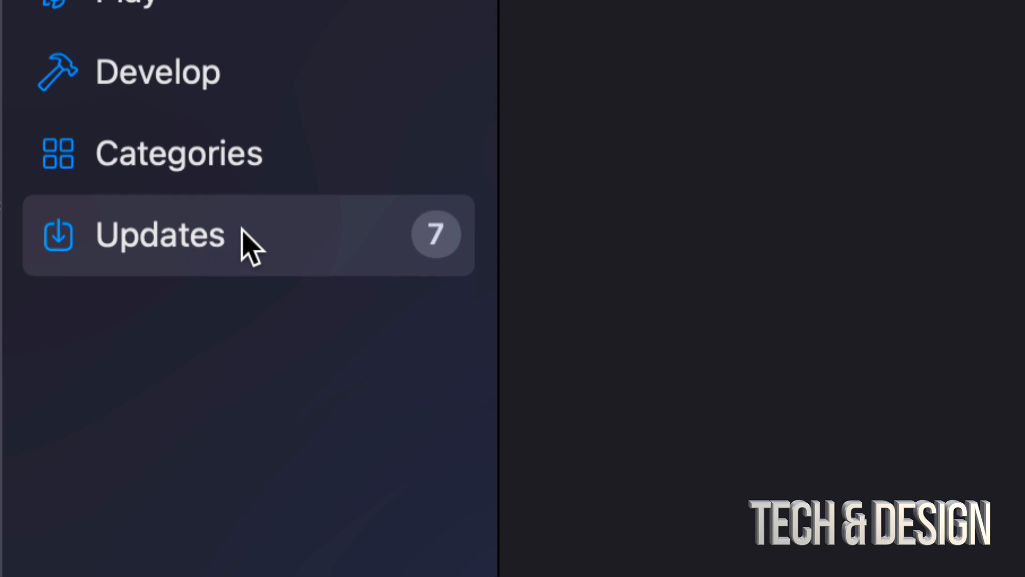
pyautogui.click(160, 235)
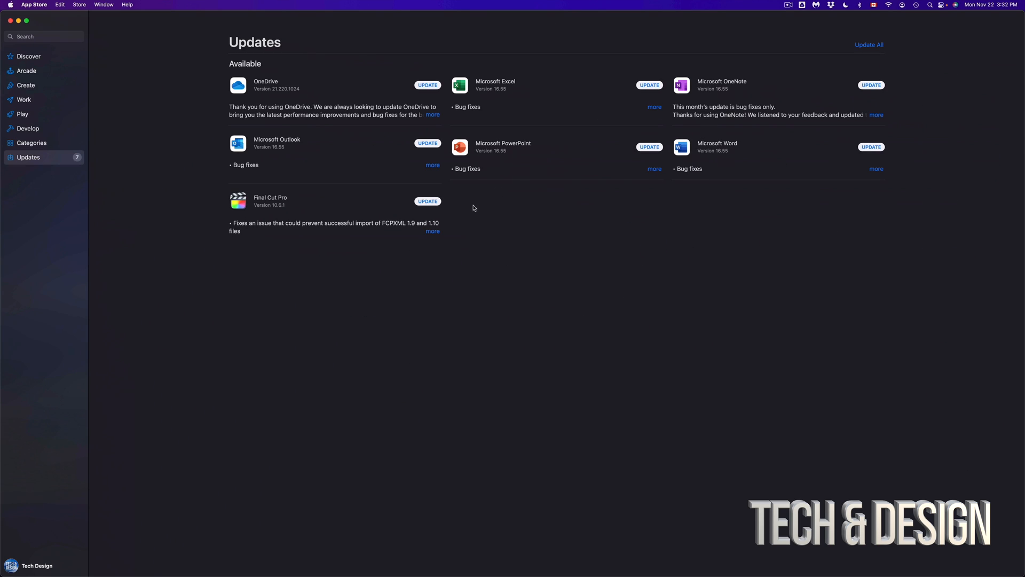
pyautogui.click(433, 230)
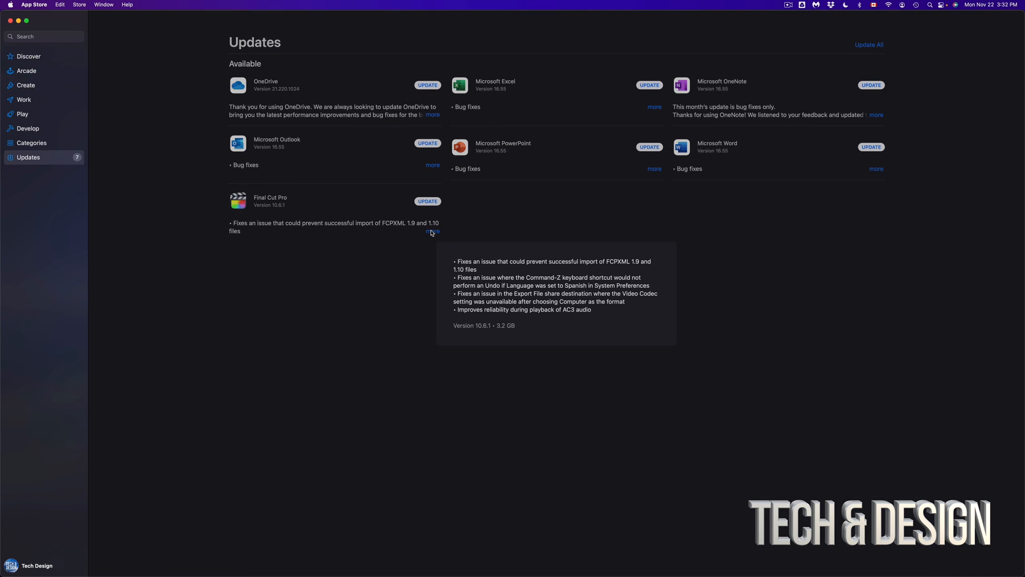
pyautogui.moveTo(509, 283)
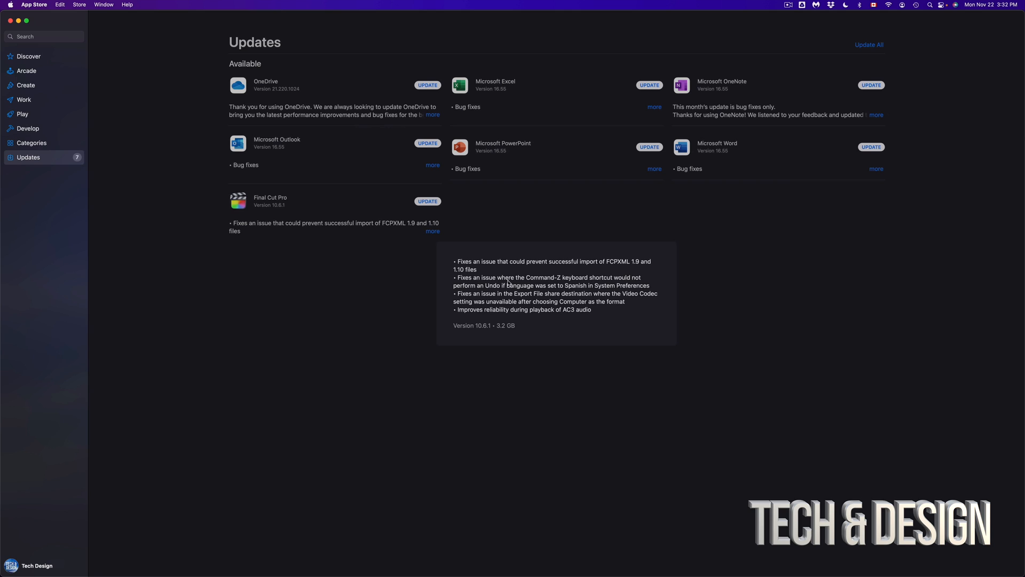
pyautogui.moveTo(461, 95)
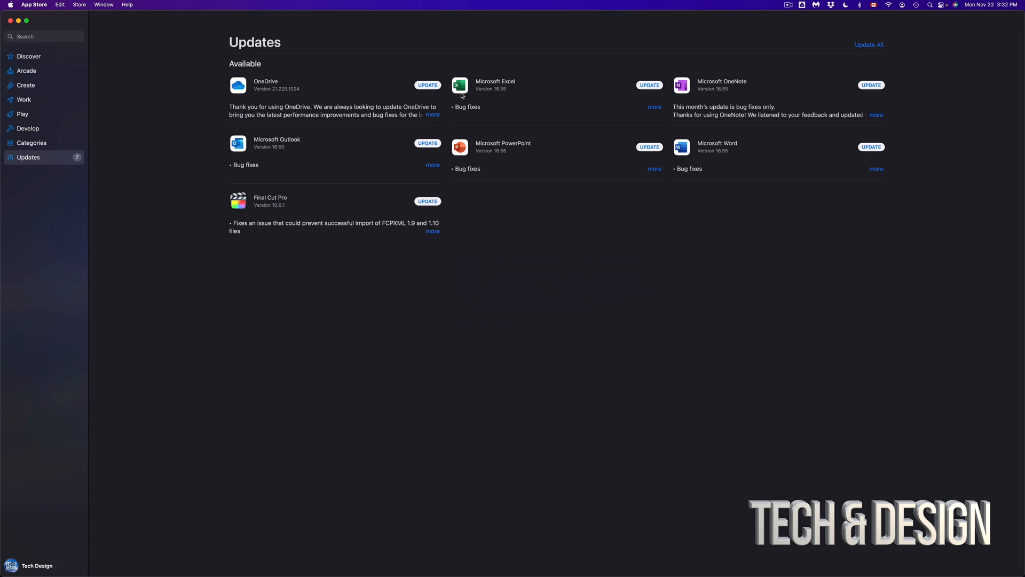
pyautogui.moveTo(655, 109)
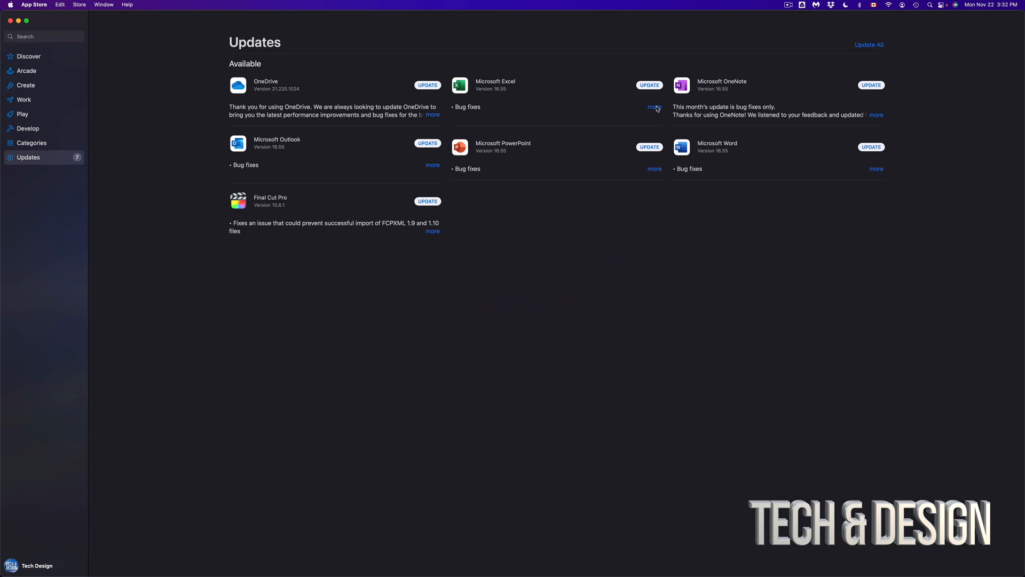
pyautogui.click(654, 107)
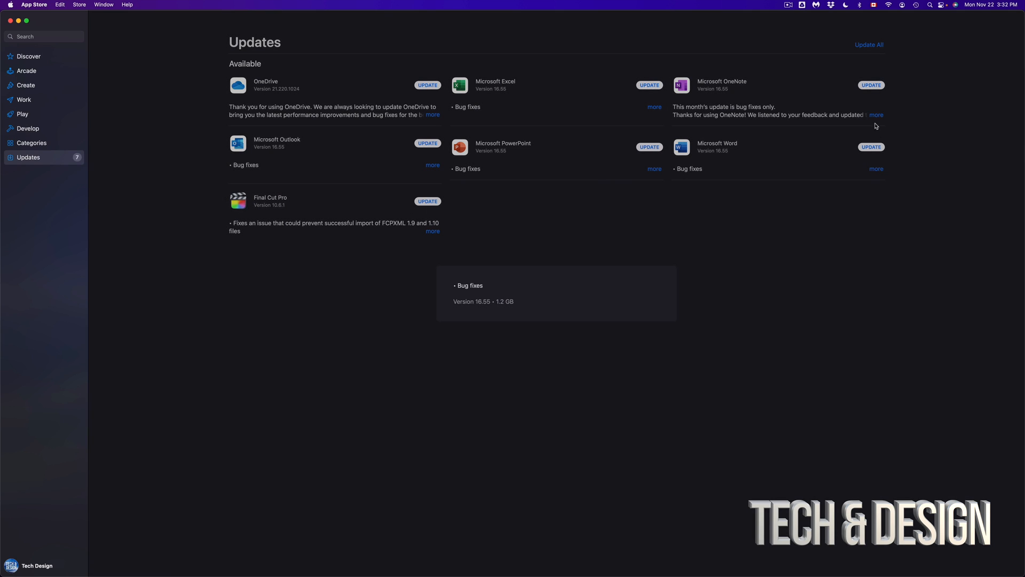
pyautogui.click(876, 116)
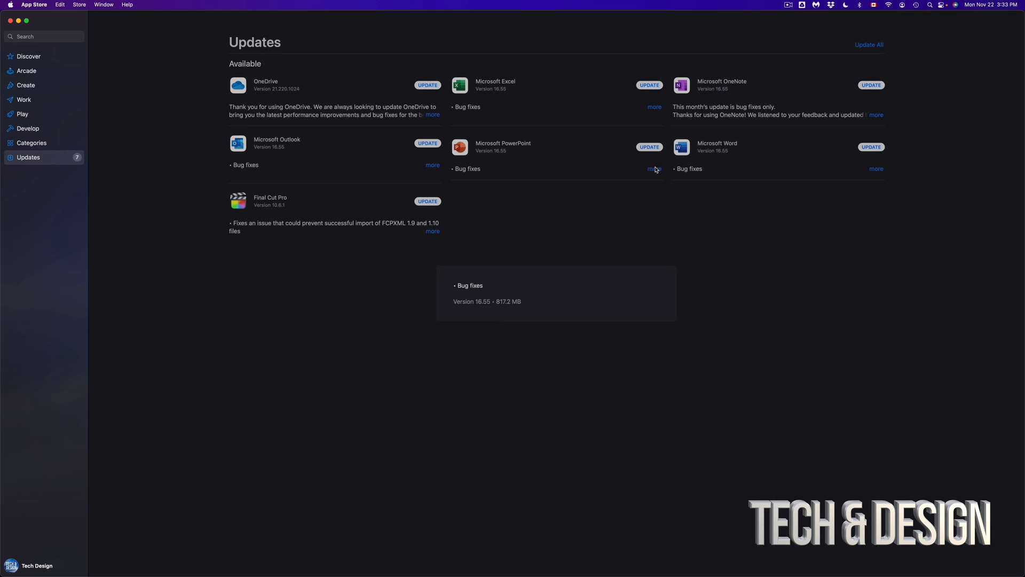
pyautogui.moveTo(425, 166)
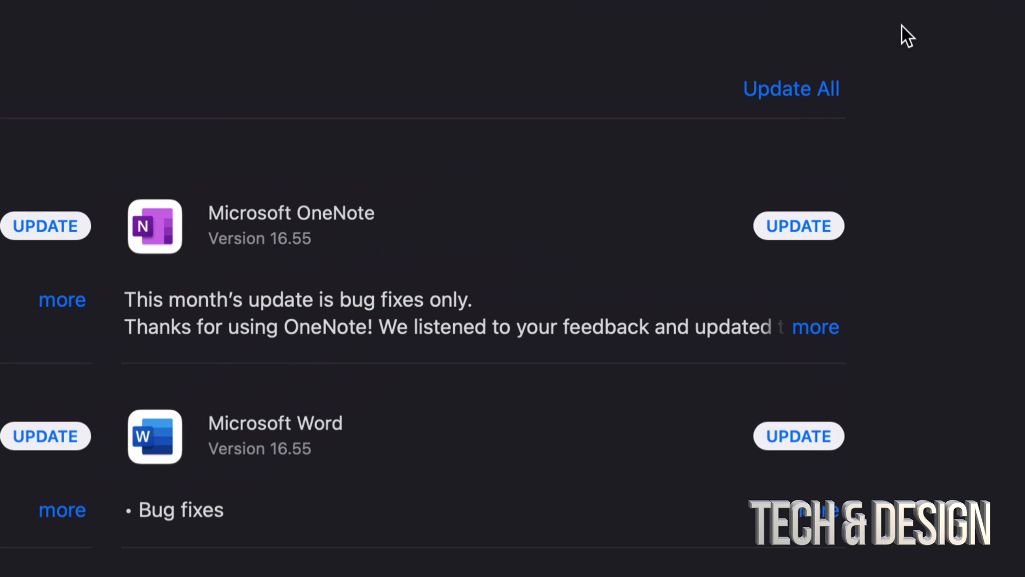
# Start all seven pending updates with Update All
pyautogui.click(790, 88)
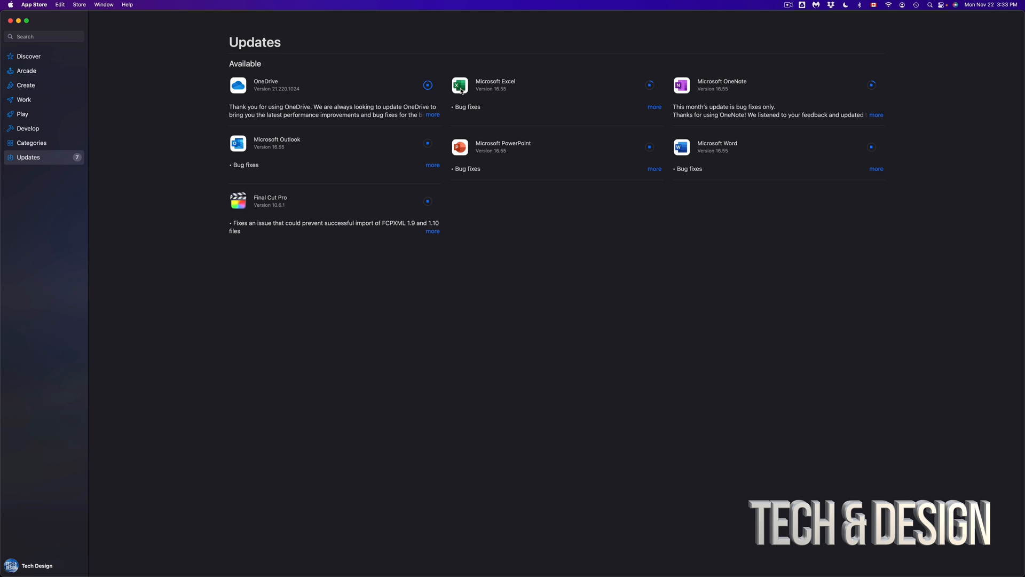
# Wait on the Updates page as OneDrive completes and six downloads continue
pyautogui.click(428, 85)
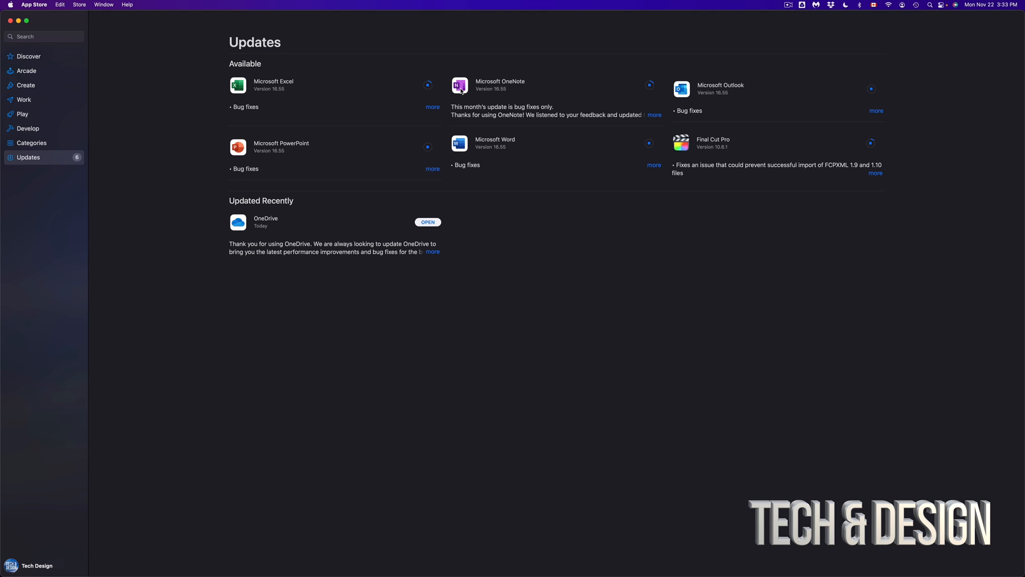
pyautogui.moveTo(442, 109)
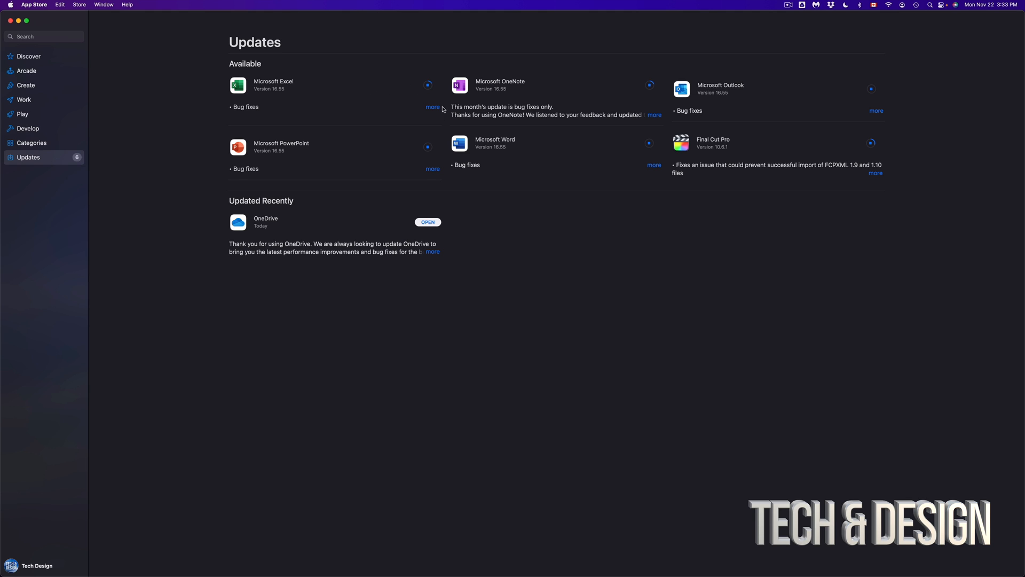
pyautogui.moveTo(264, 214)
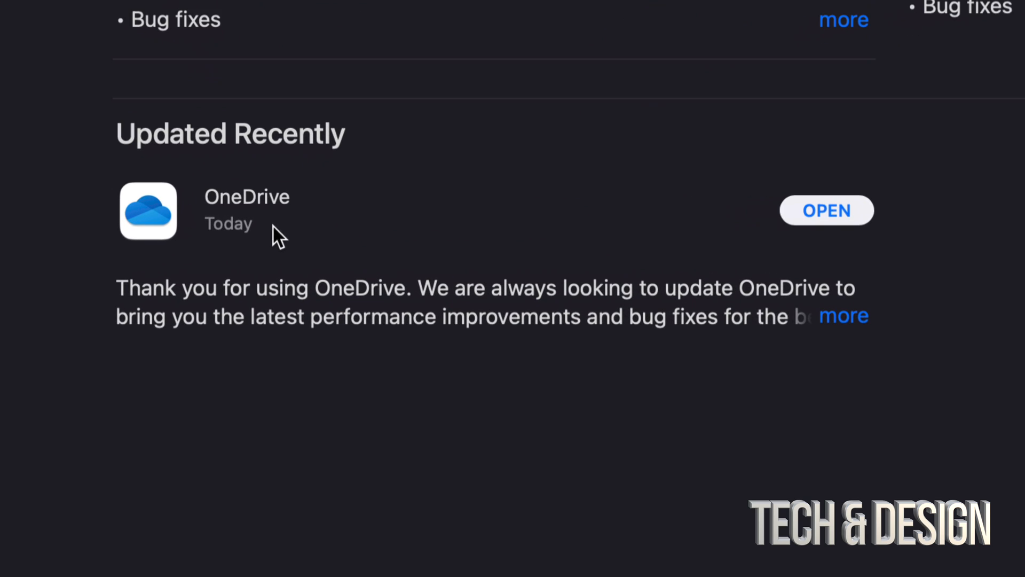
pyautogui.moveTo(369, 148)
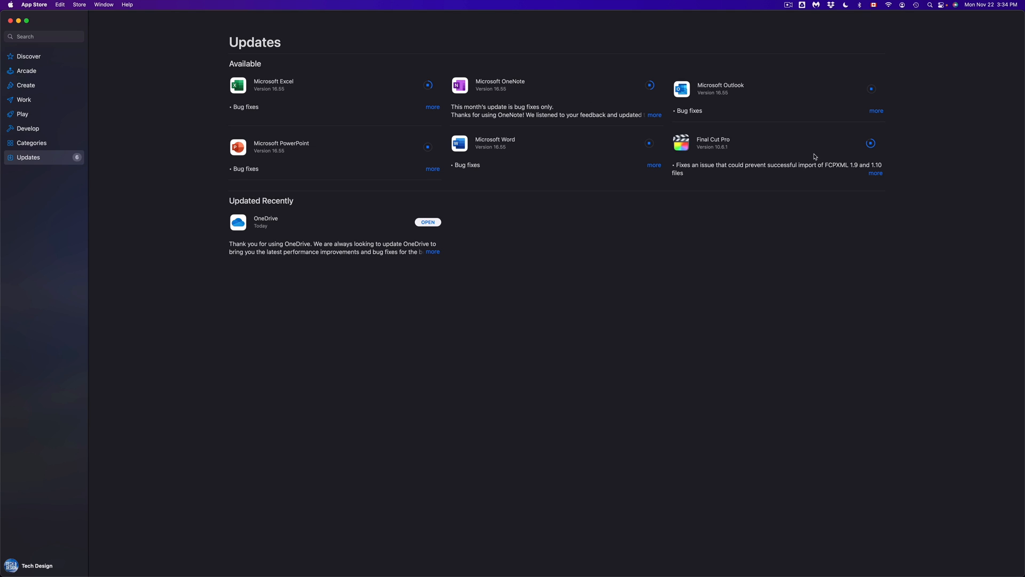
pyautogui.moveTo(265, 218)
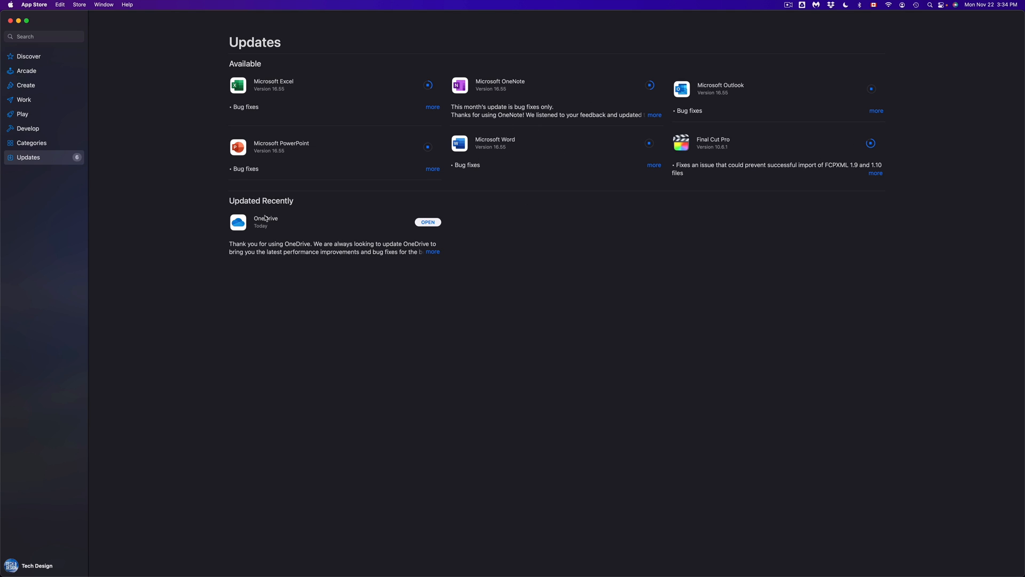
pyautogui.moveTo(341, 100)
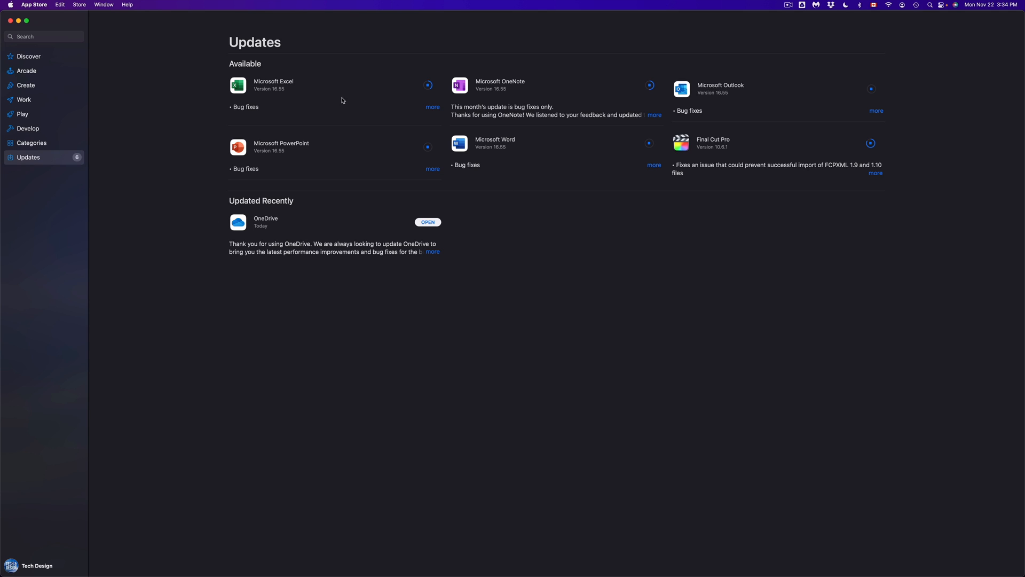
pyautogui.moveTo(624, 107)
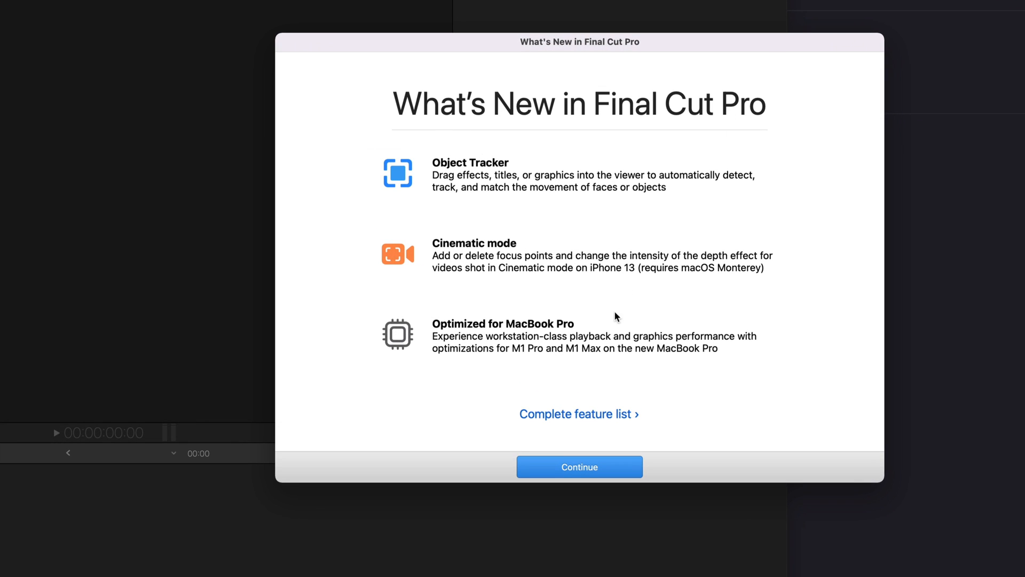
# Continue past the What's New in Final Cut Pro overview to the empty workspace
pyautogui.click(578, 467)
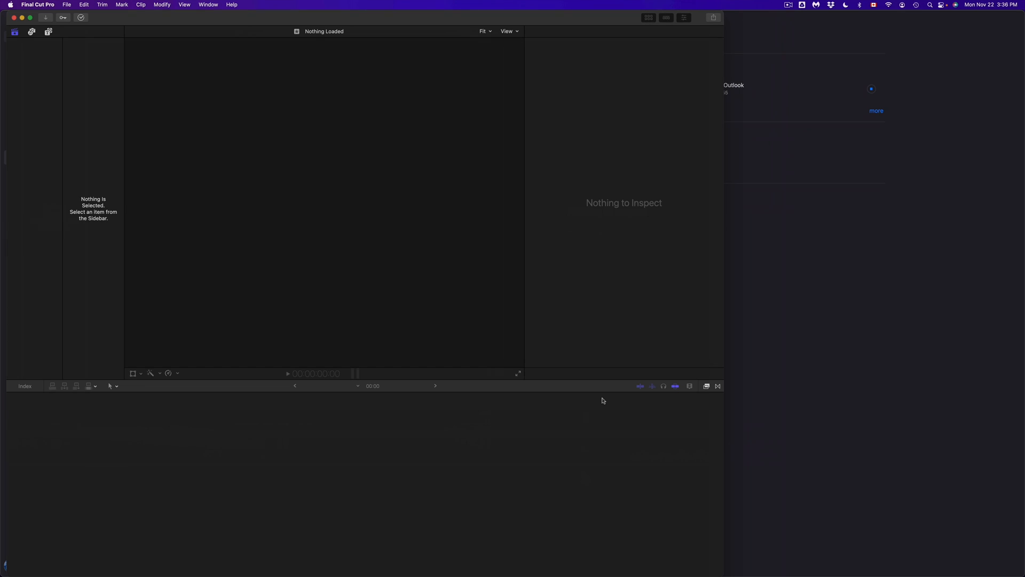
pyautogui.moveTo(358, 153)
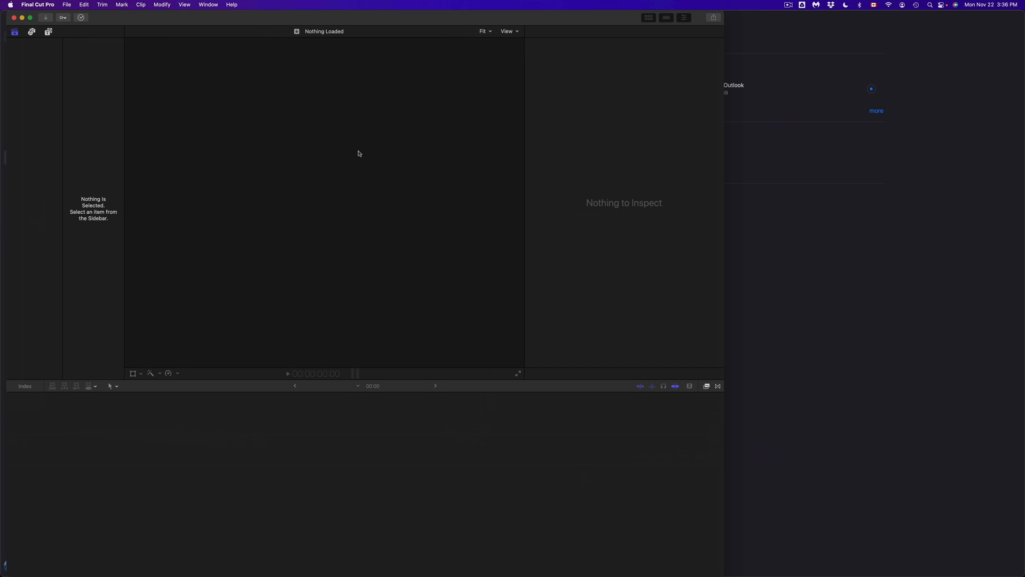